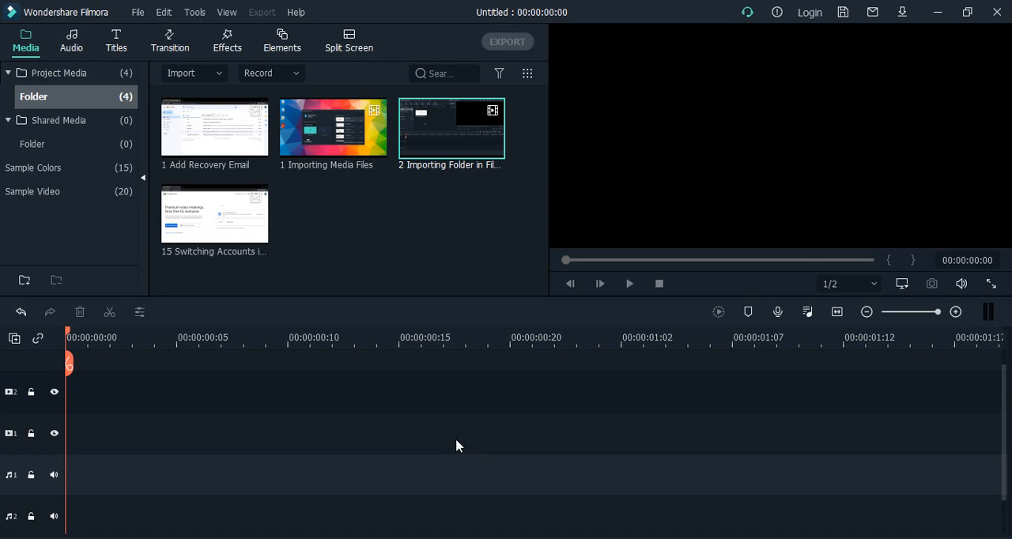
mouse_move(455, 464)
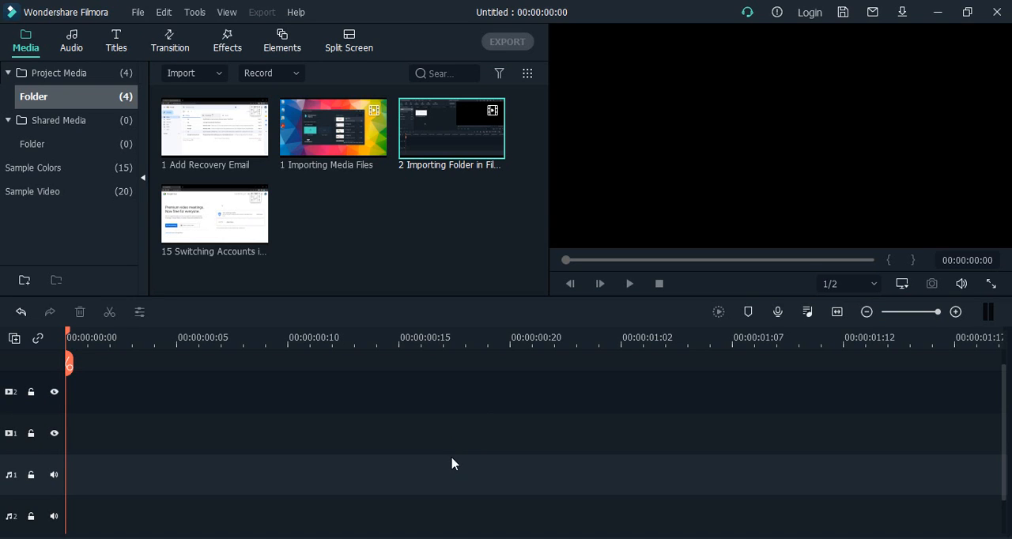
mouse_move(330, 498)
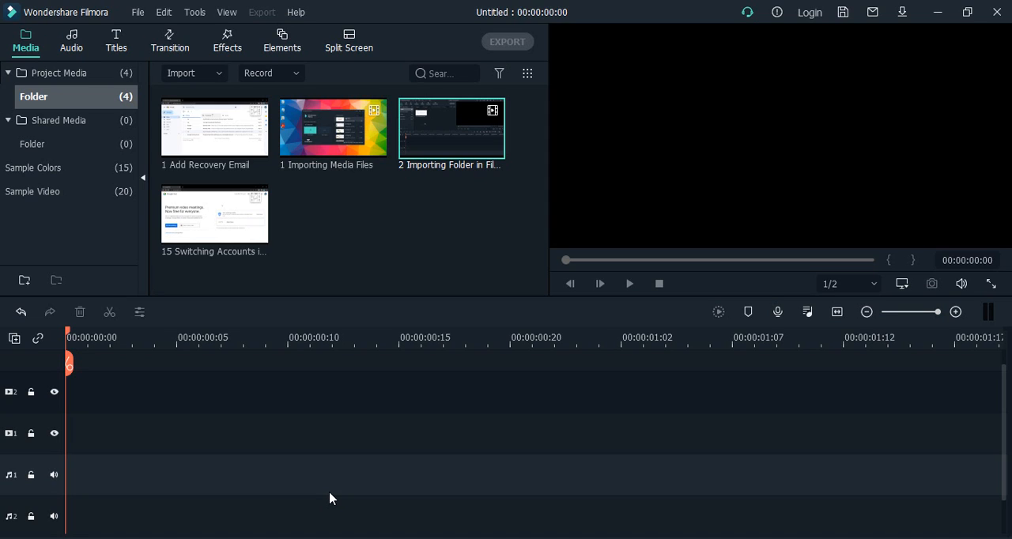
mouse_move(107, 468)
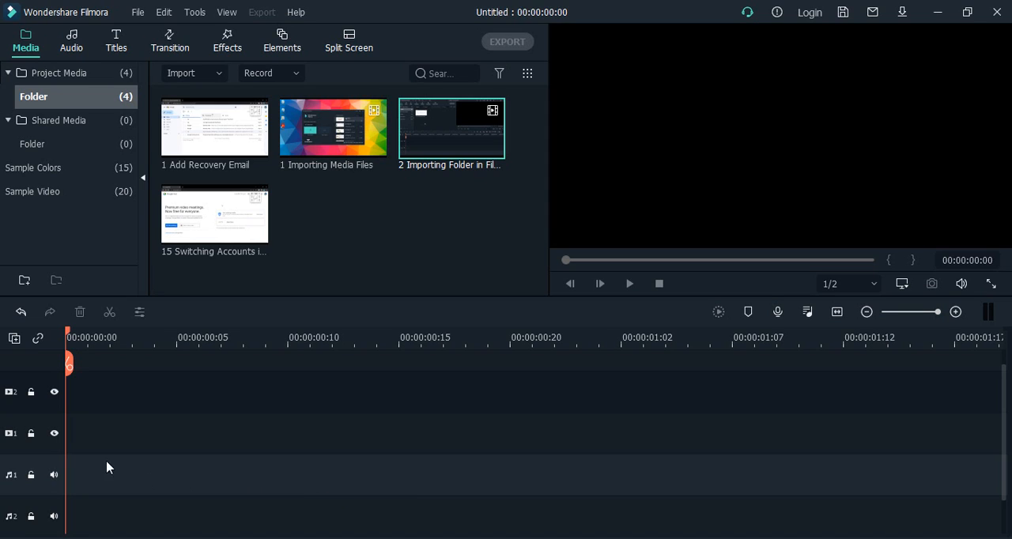
mouse_move(8, 405)
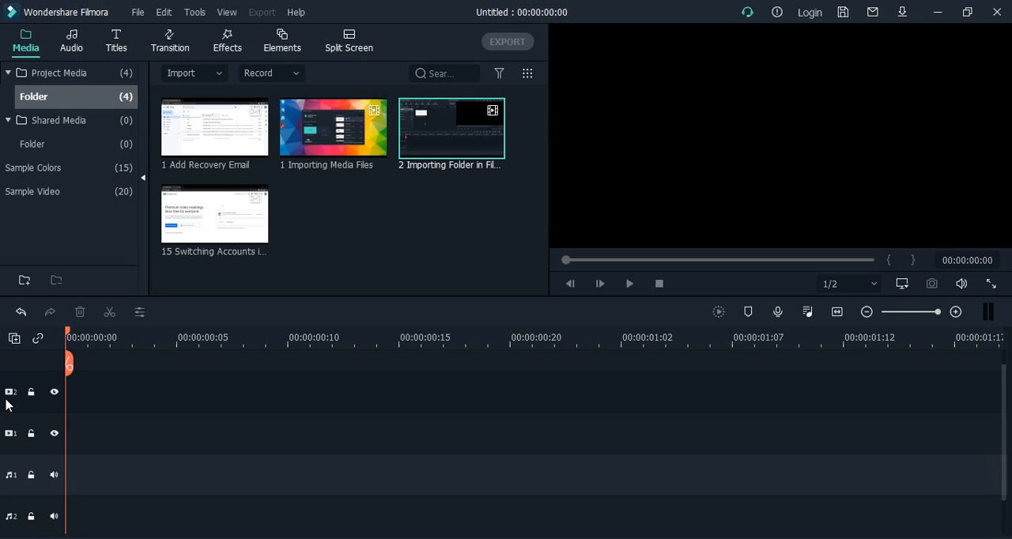
mouse_move(13, 483)
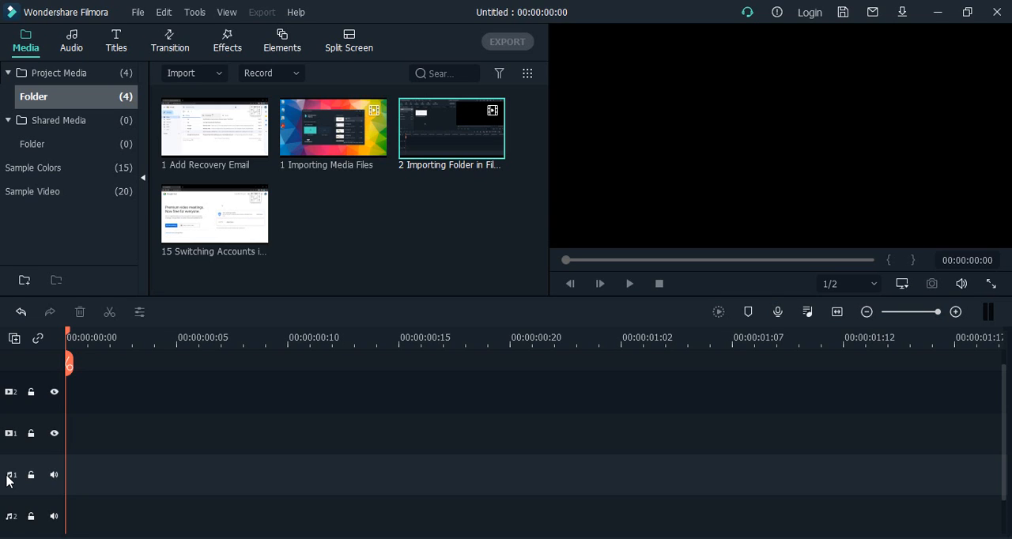
mouse_move(13, 467)
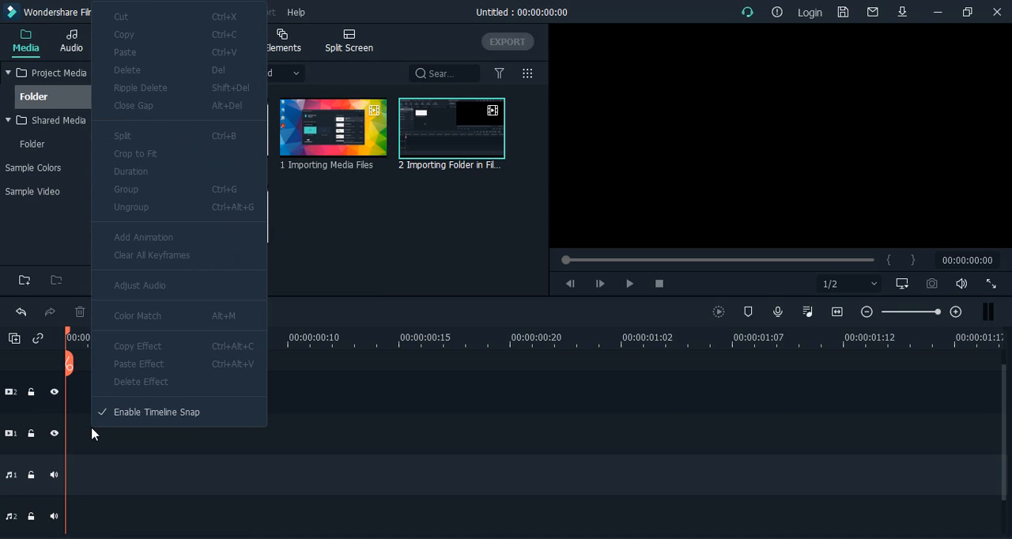
mouse_move(85, 440)
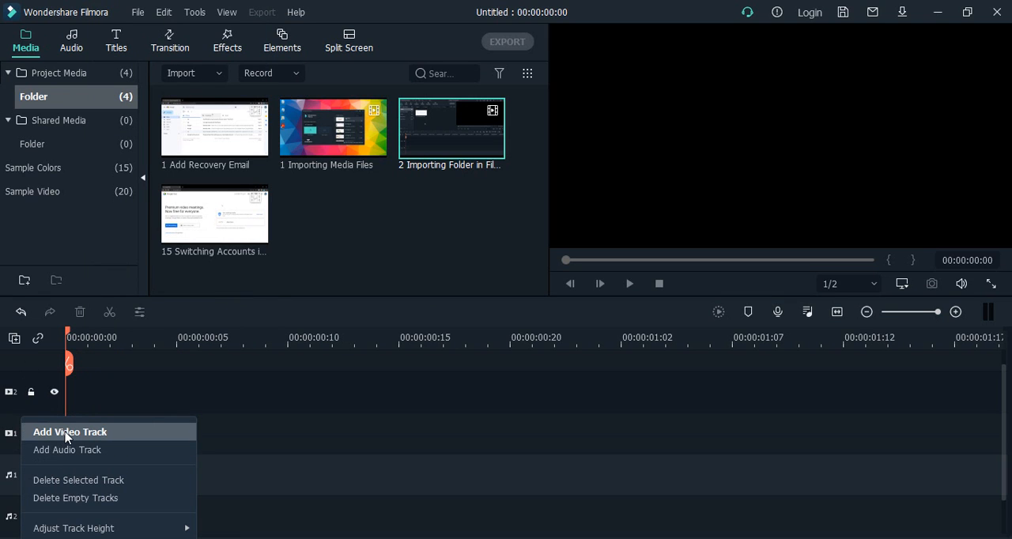
Step: Add a new video track, then a third audio track via the audio track header menu
left_click(70, 432)
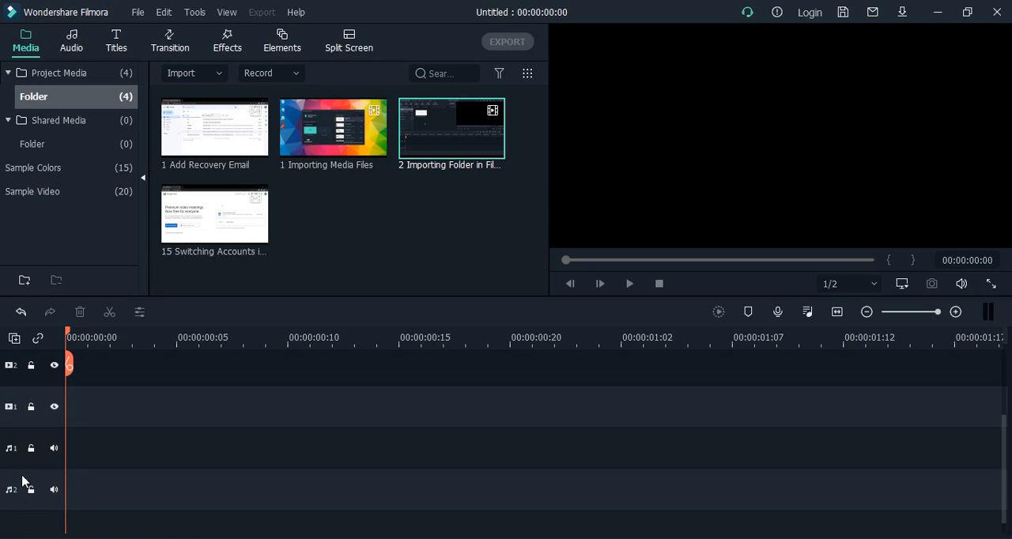
right_click(24, 482)
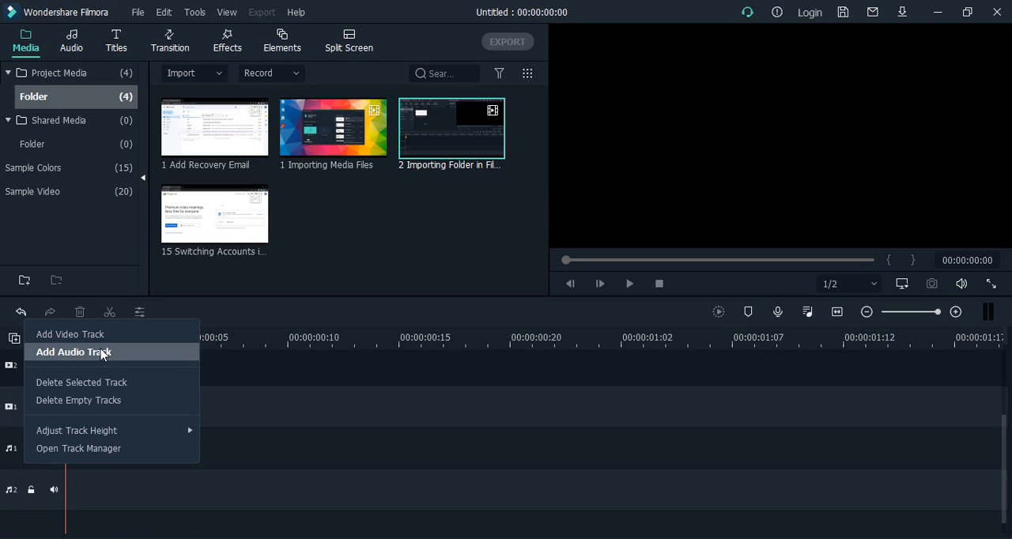
left_click(73, 350)
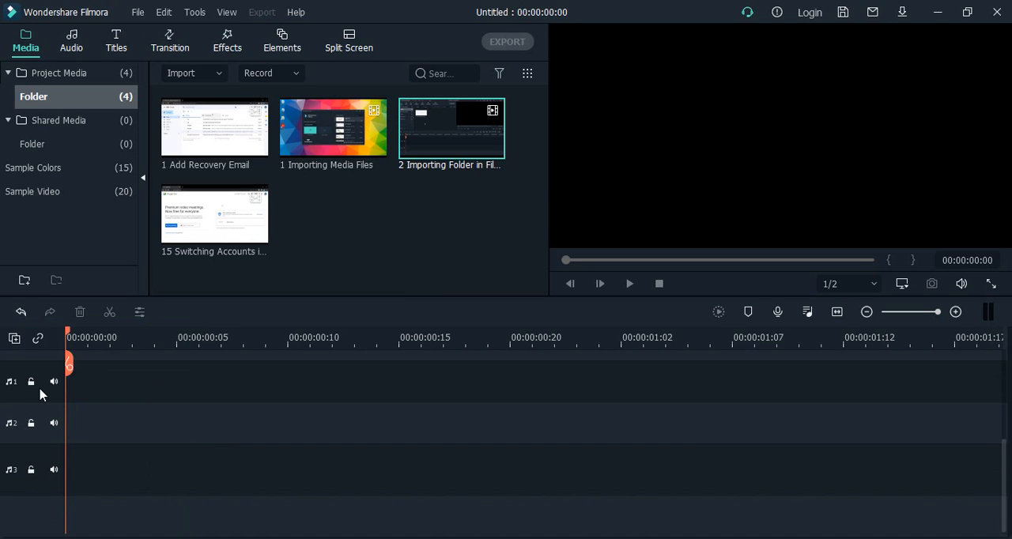
mouse_move(41, 473)
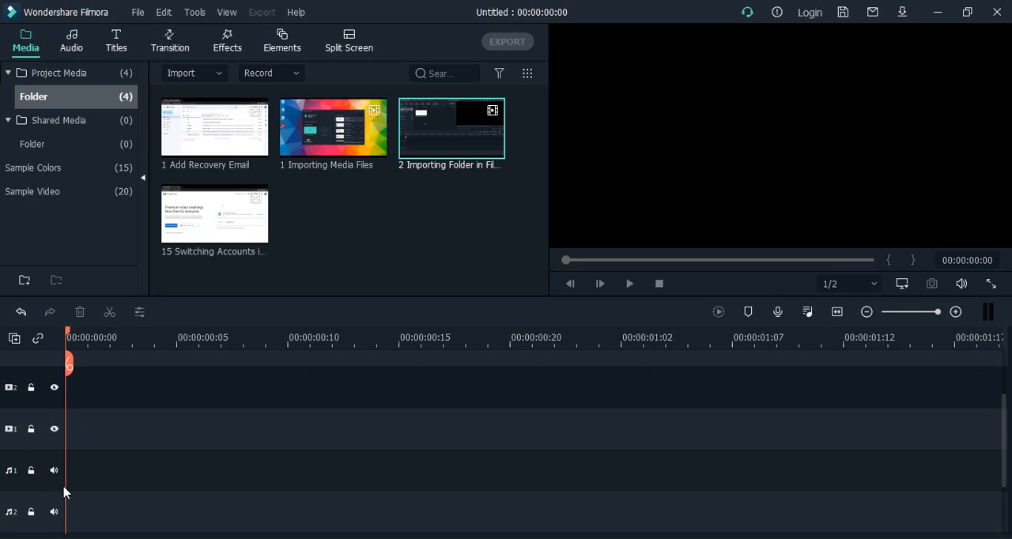
Step: Delete the top video track and two more unwanted tracks, leaving one video and one audio track
right_click(66, 383)
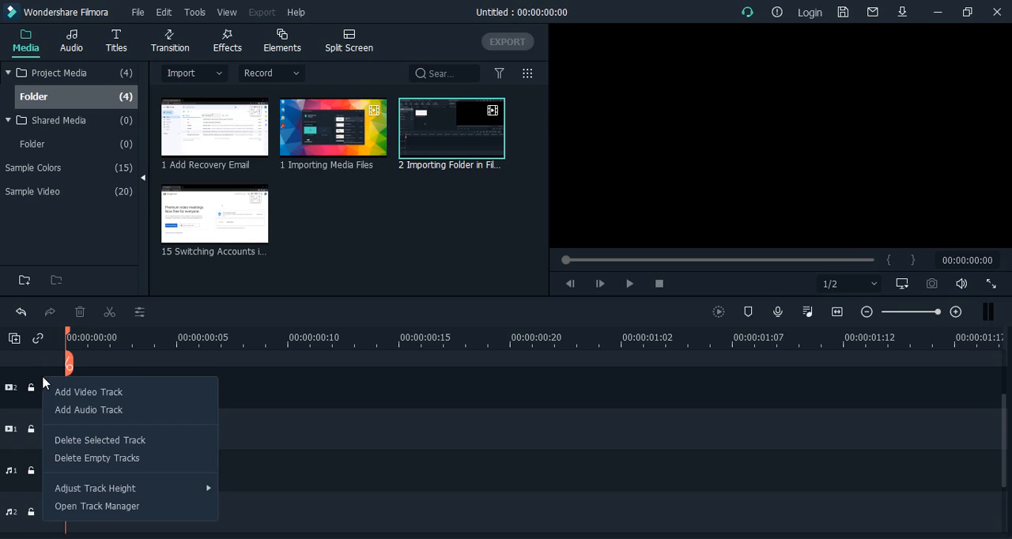
mouse_move(110, 440)
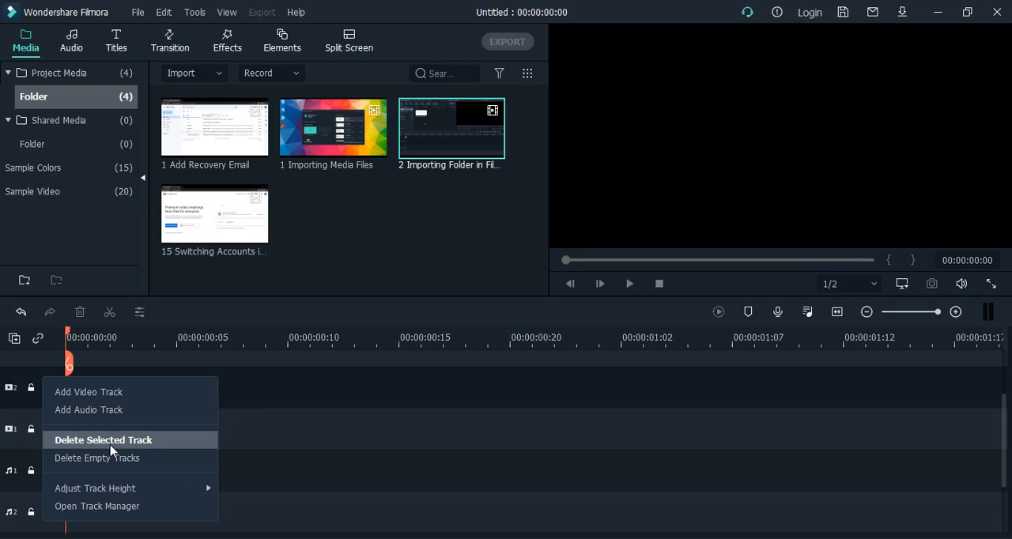
left_click(103, 439)
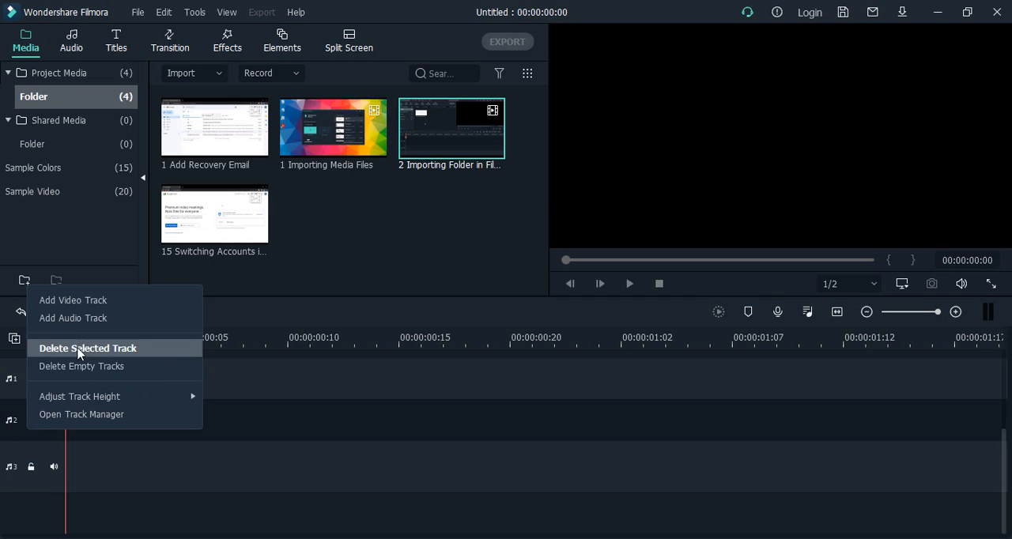
left_click(87, 348)
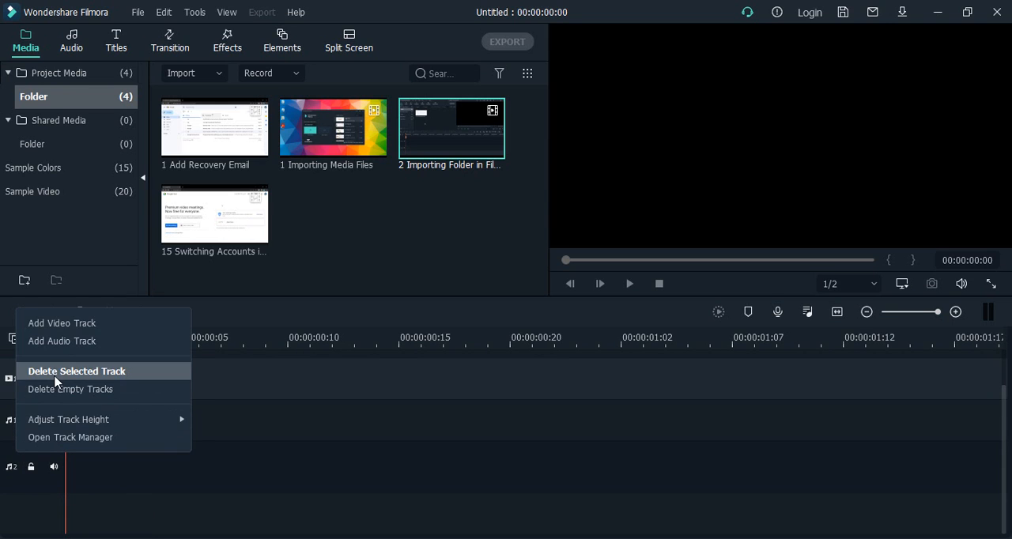
left_click(76, 371)
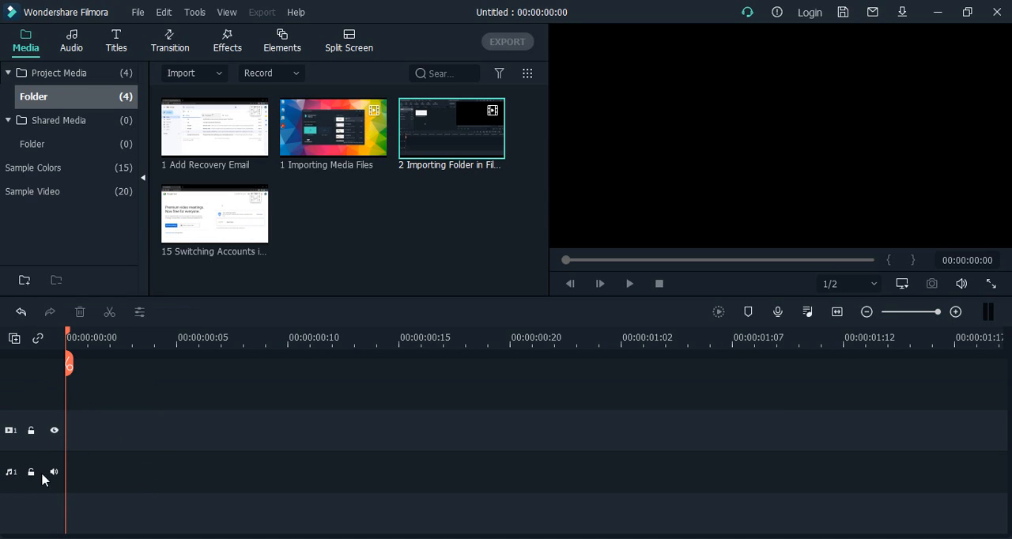
mouse_move(53, 485)
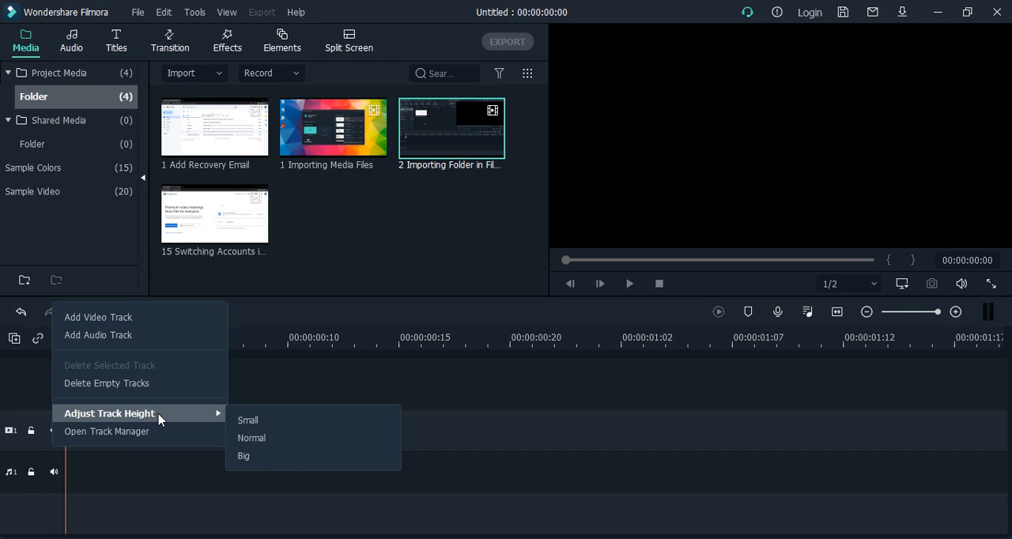
mouse_move(287, 456)
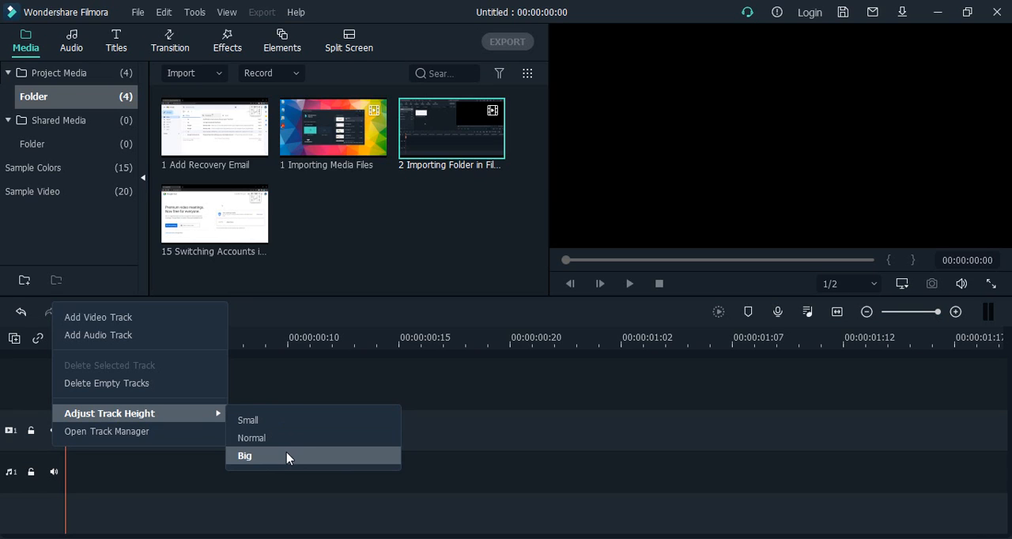
Step: Set the track height to Big, then reopen Adjust Track Height for another setting
left_click(244, 456)
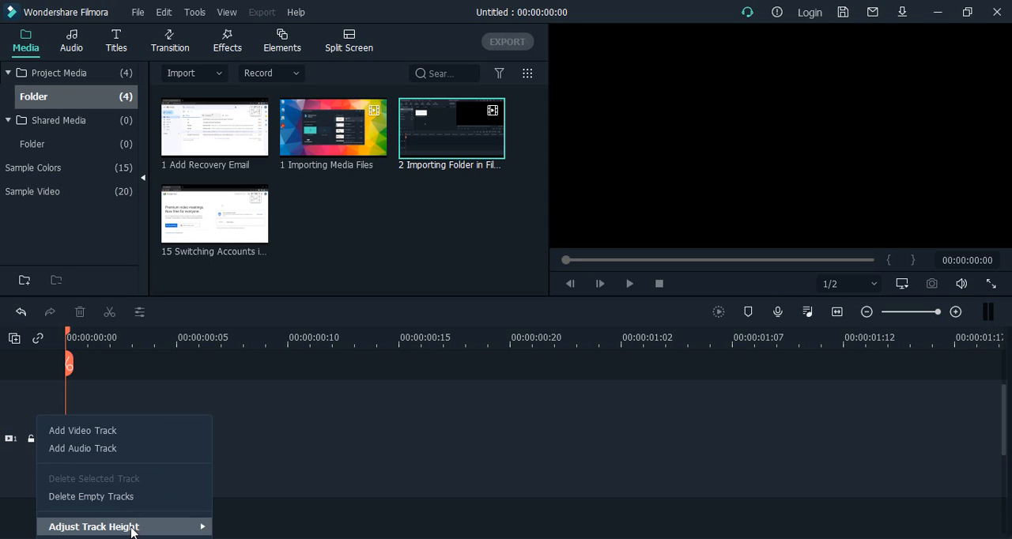
left_click(83, 430)
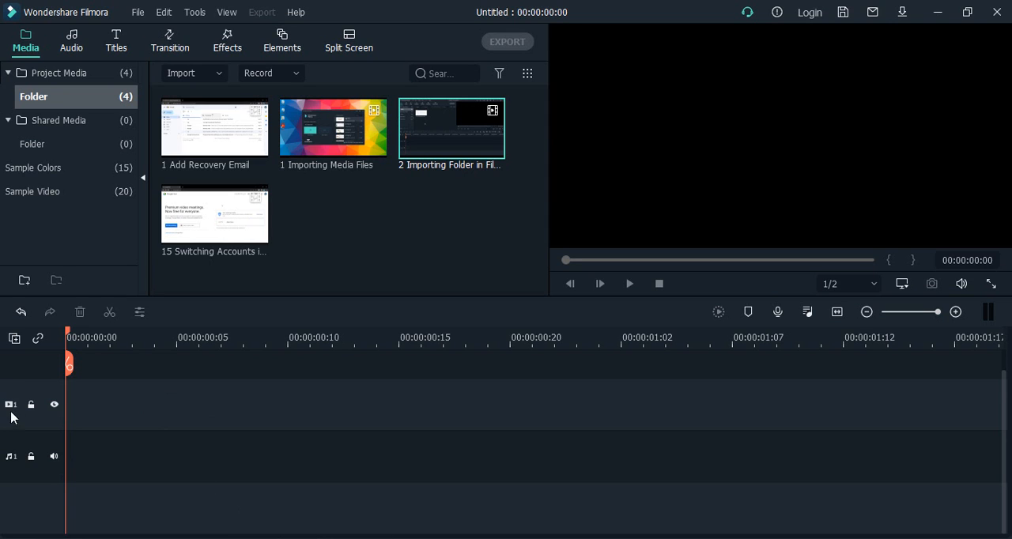
right_click(13, 414)
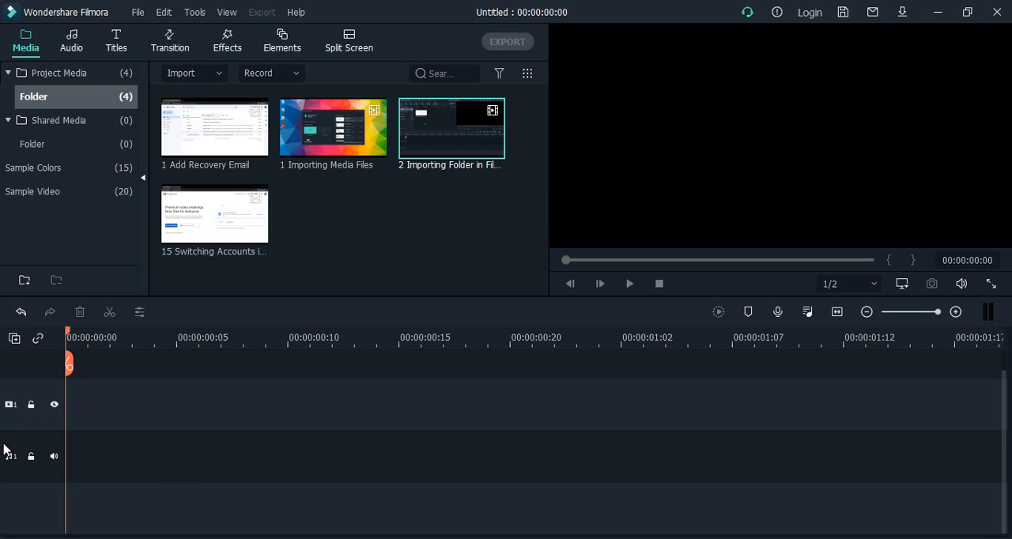
mouse_move(31, 430)
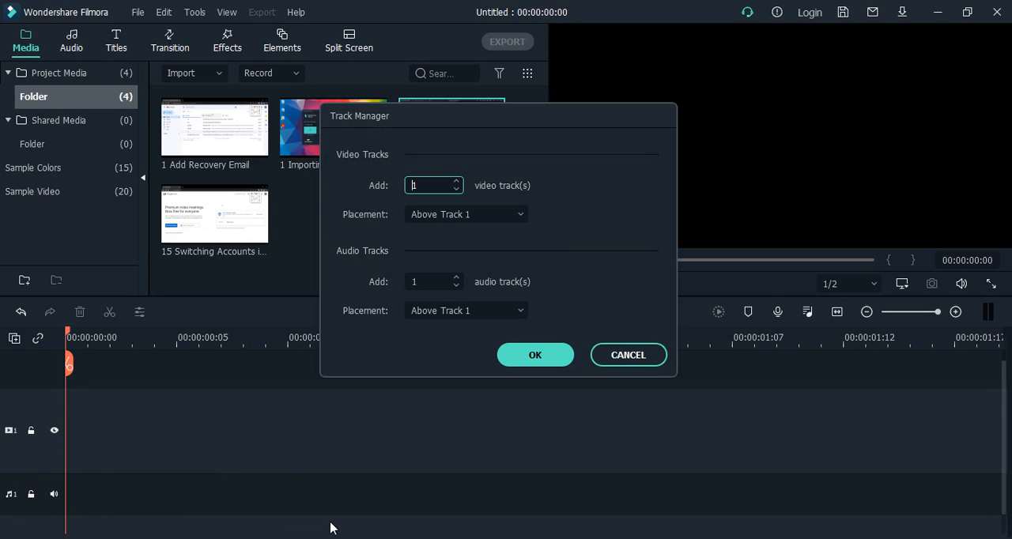
mouse_move(387, 366)
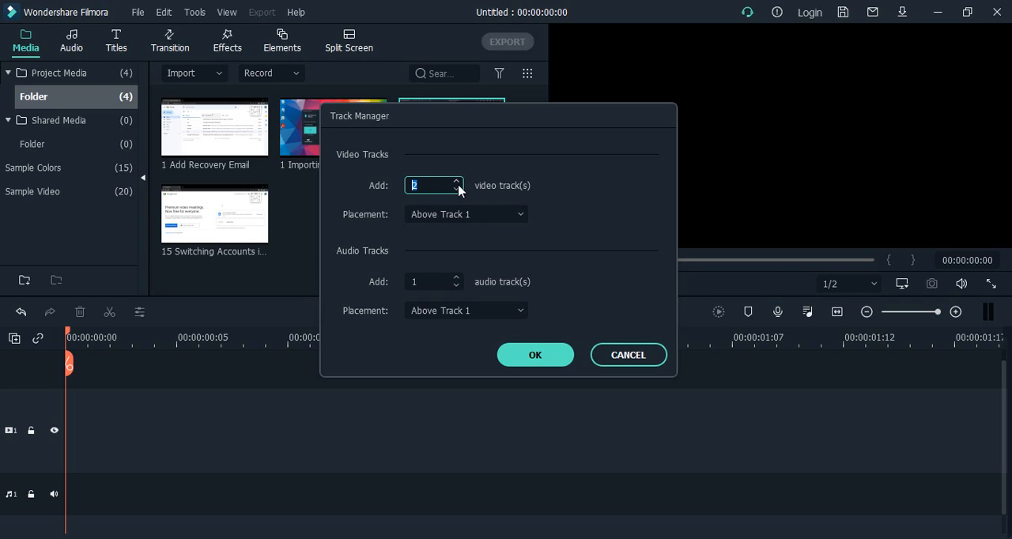
Step: In Track Manager, enter 5 video tracks placed Below Track 1 and raise audio tracks to 10
type("5")
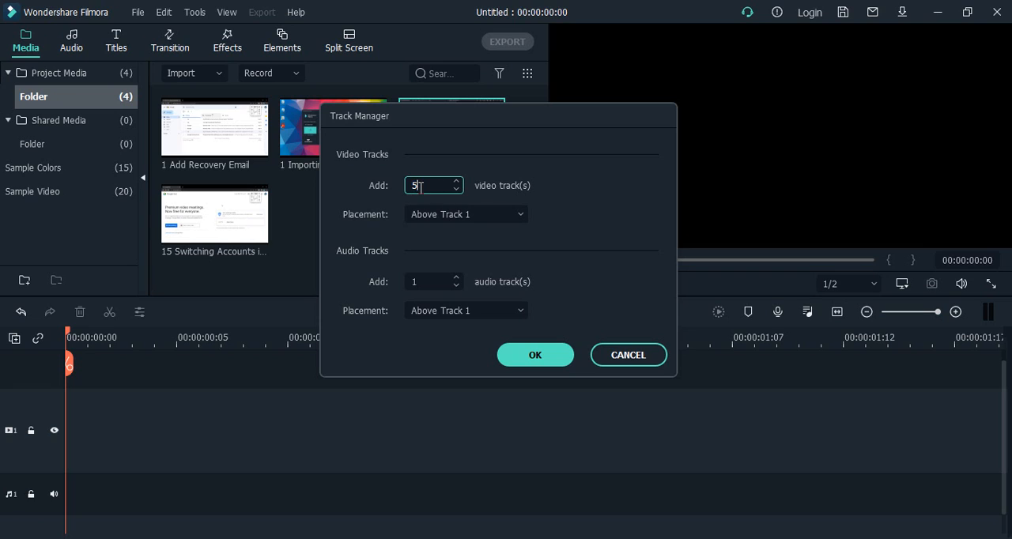
left_click(465, 214)
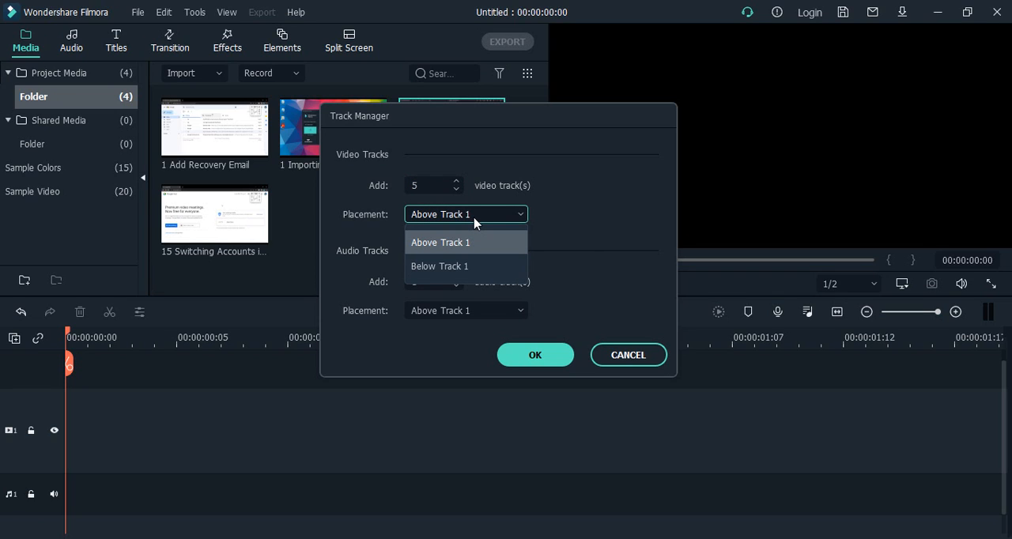
mouse_move(465, 220)
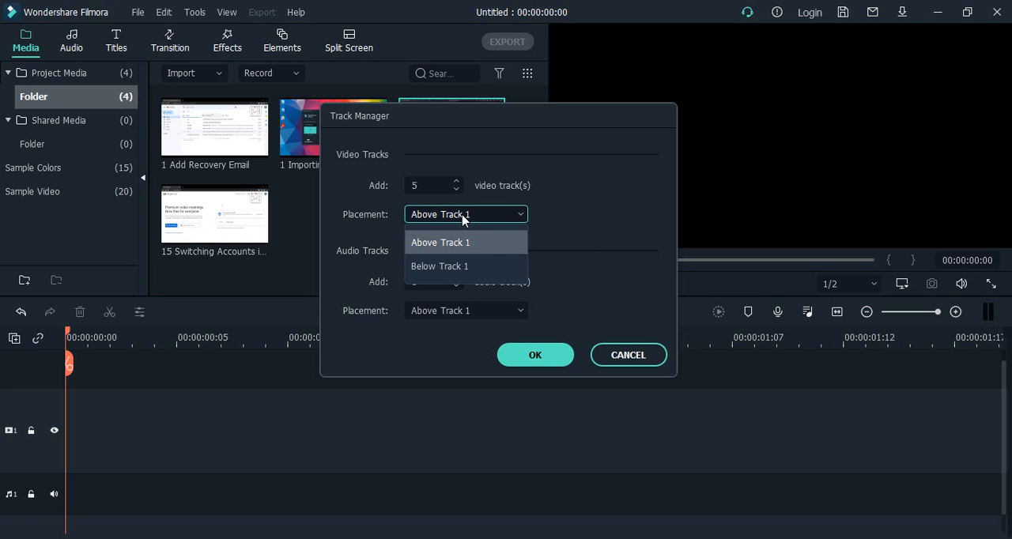
left_click(440, 266)
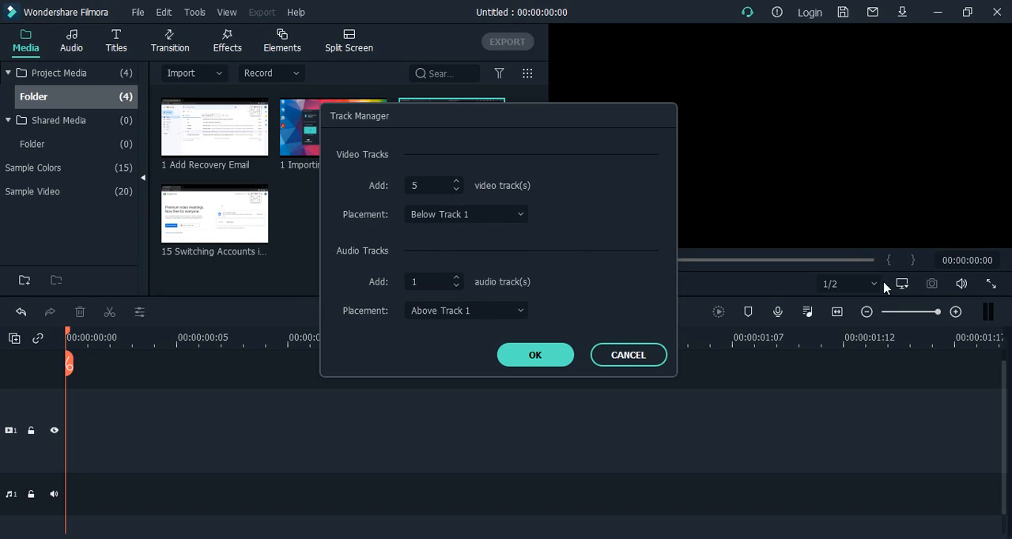
mouse_move(474, 288)
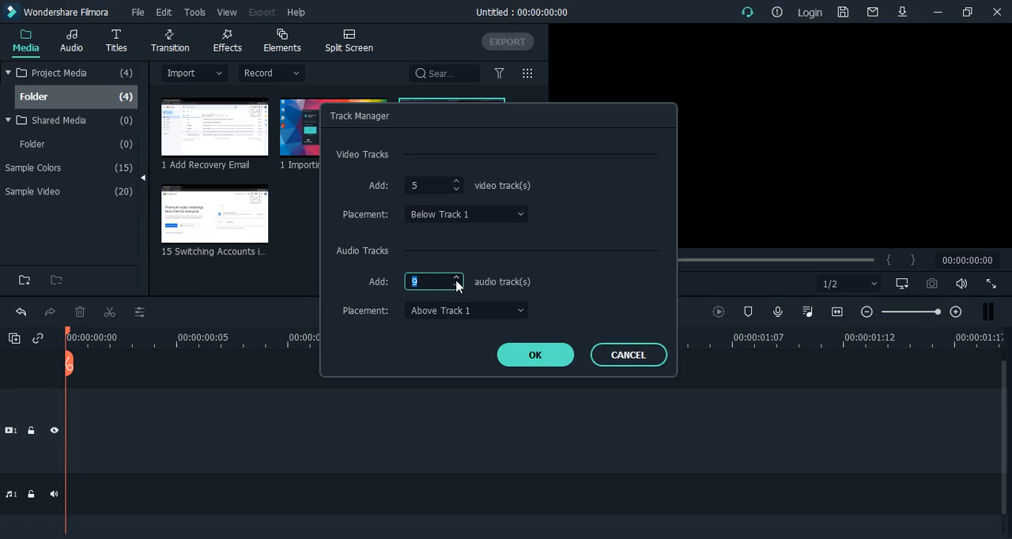
left_click(455, 284)
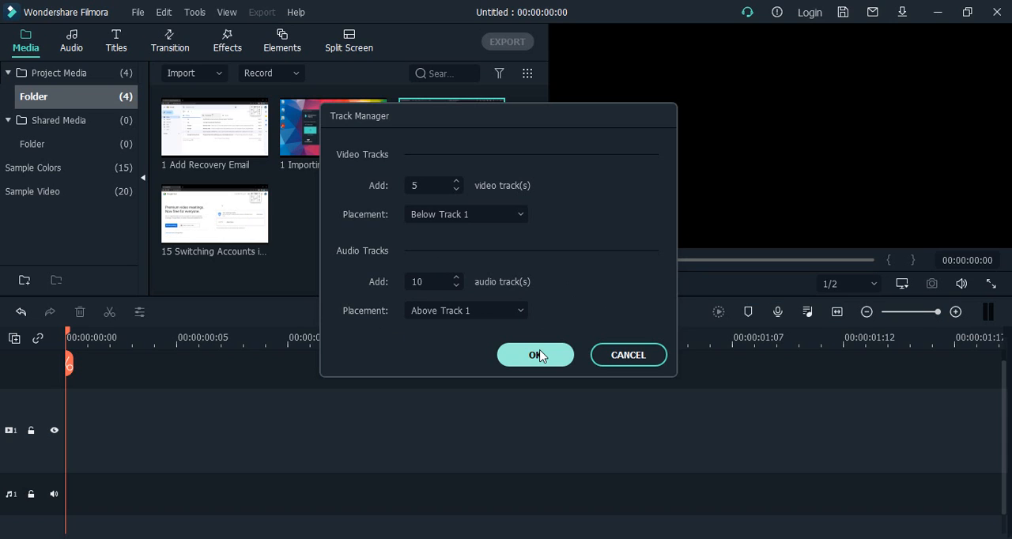
Step: Confirm Track Manager to add the tracks and scroll through the new timeline tracks
left_click(534, 355)
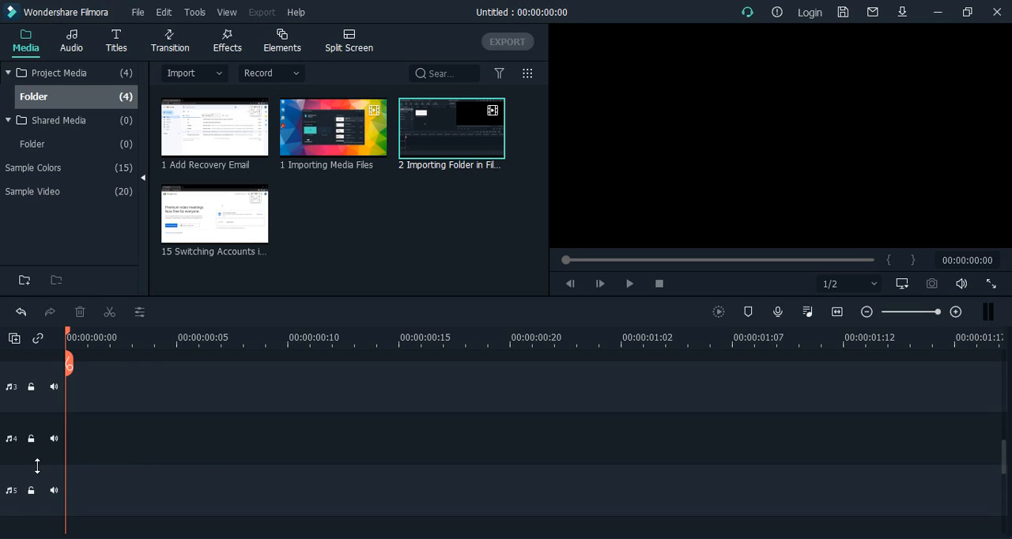
scroll("down", 3)
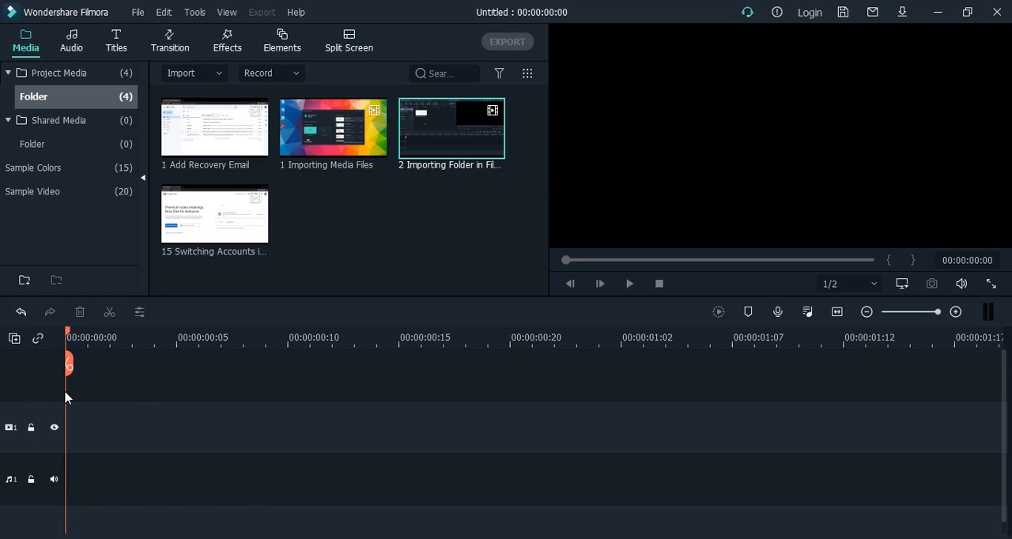
mouse_move(174, 477)
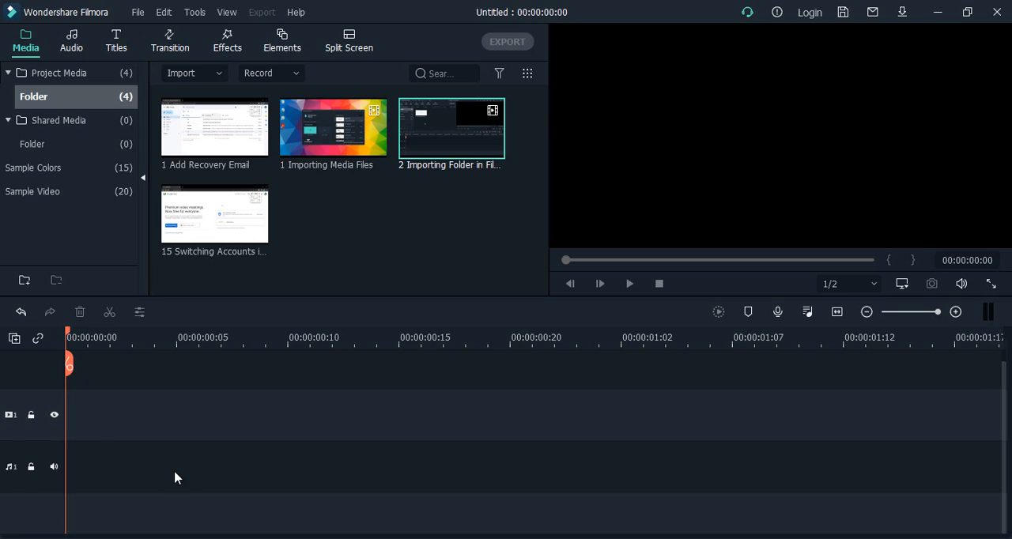
mouse_move(6, 477)
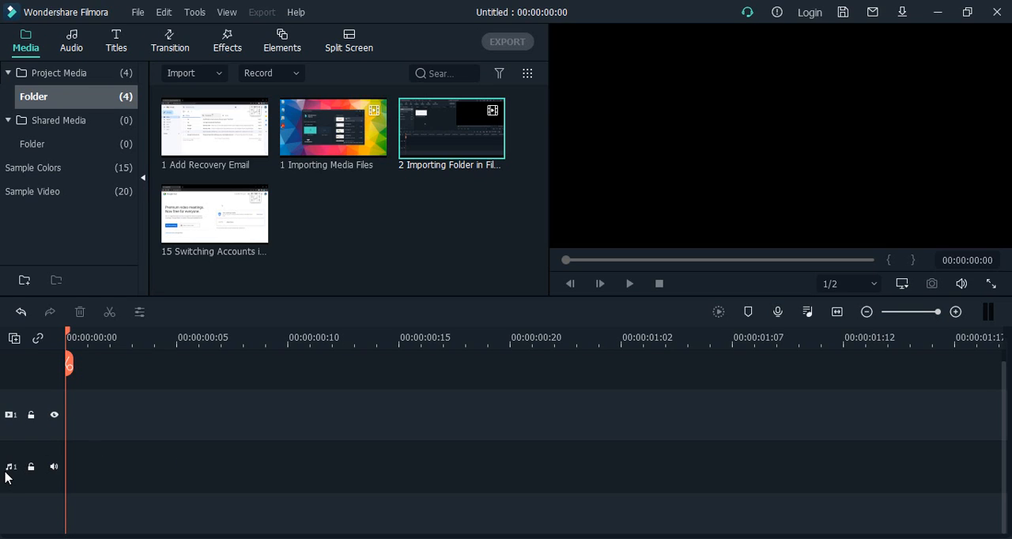